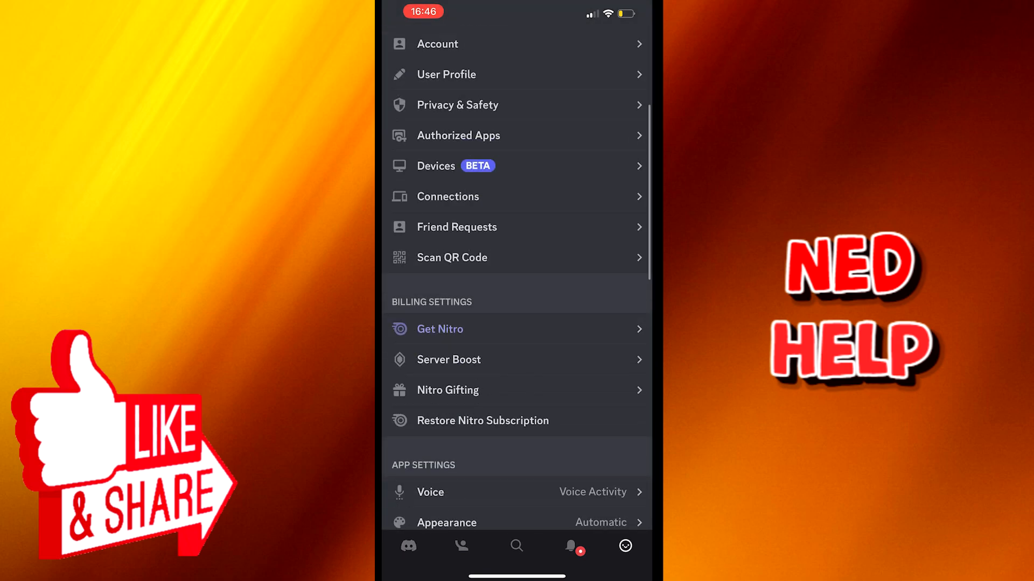
Scroll User Settings down past What's New until the Log Out button shows
scroll("down", 3)
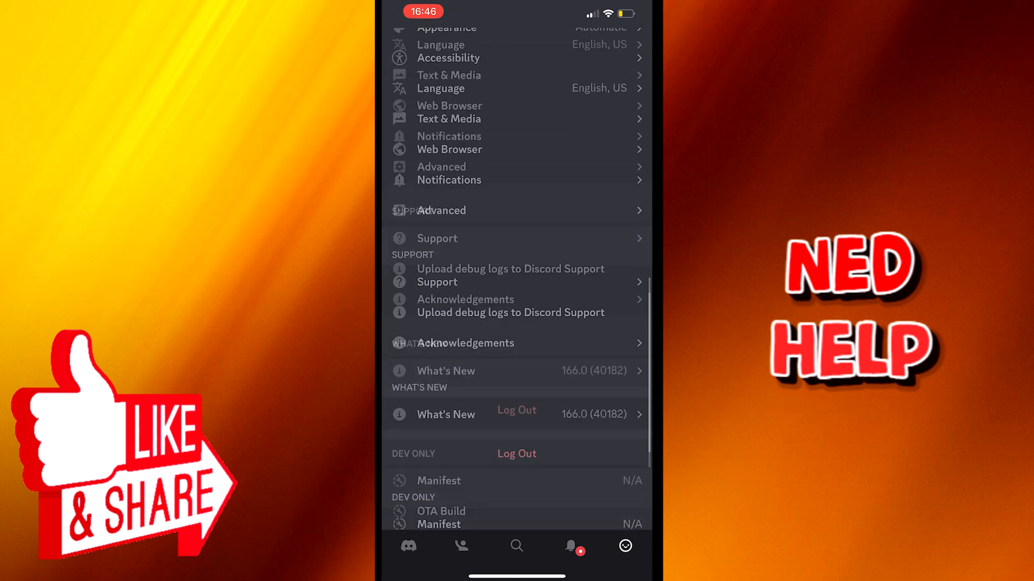
scroll("down", 3)
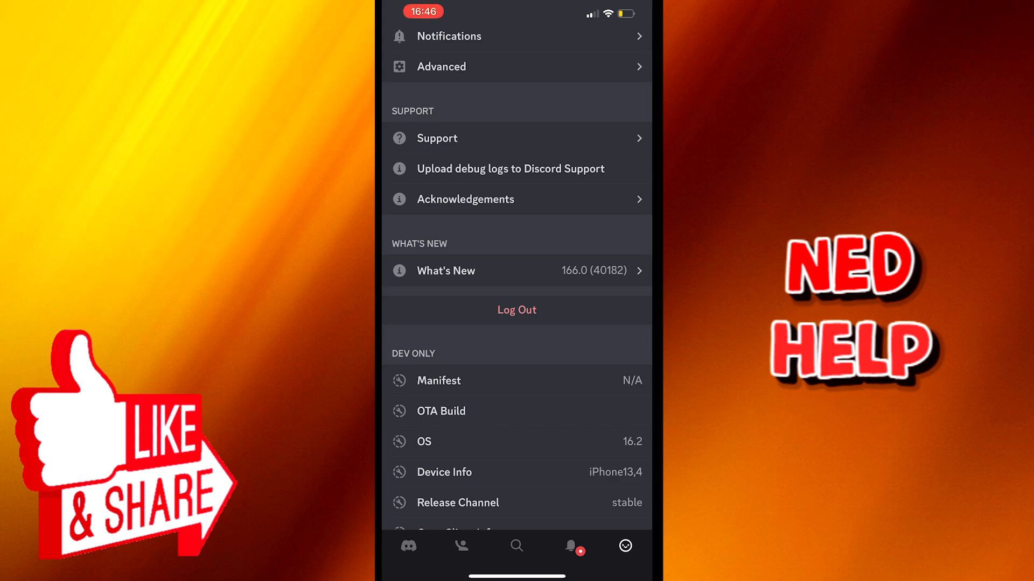
Log out of Discord and confirm in the dialog, reaching the Welcome screen
left_click(516, 310)
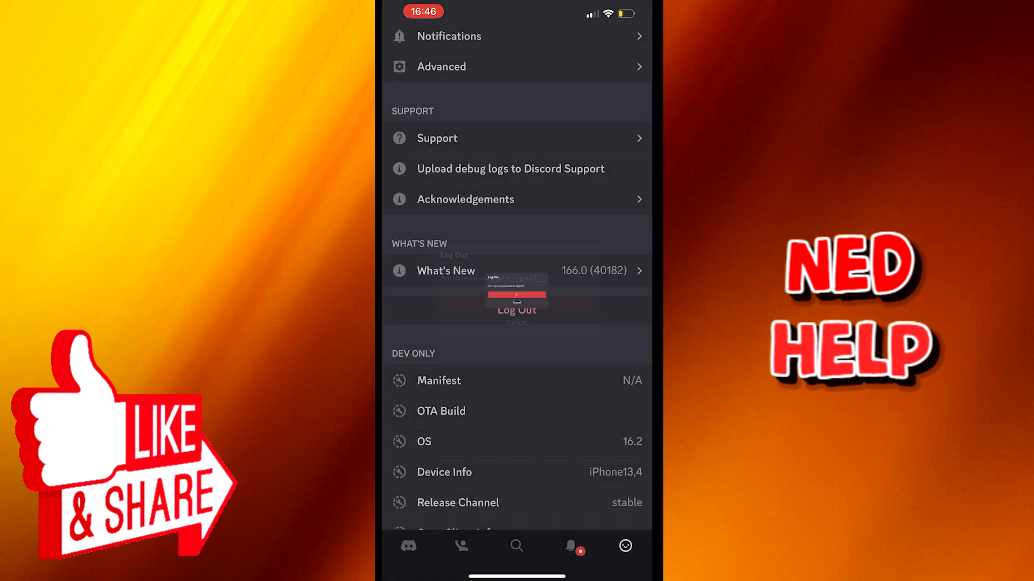
left_click(516, 294)
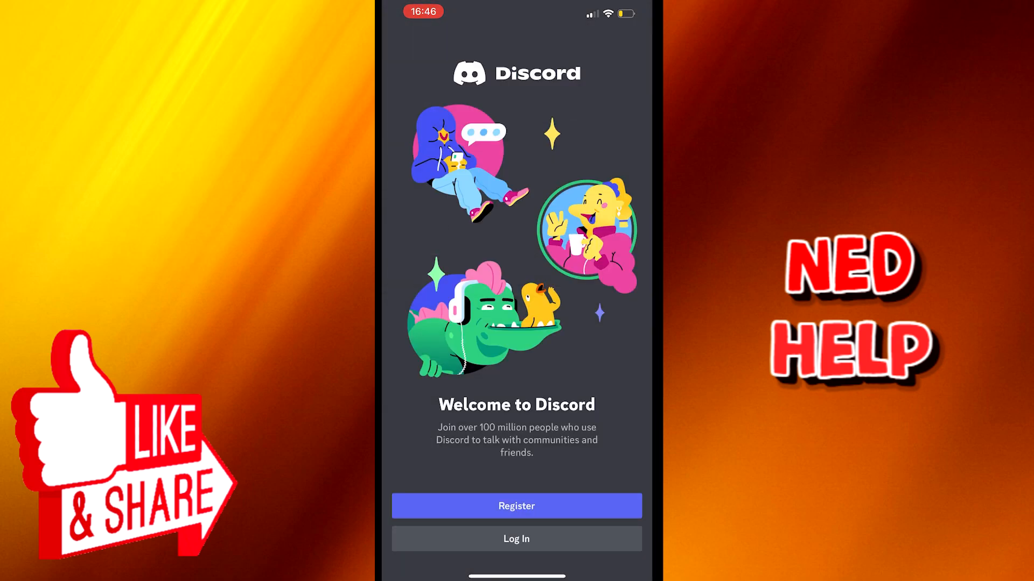